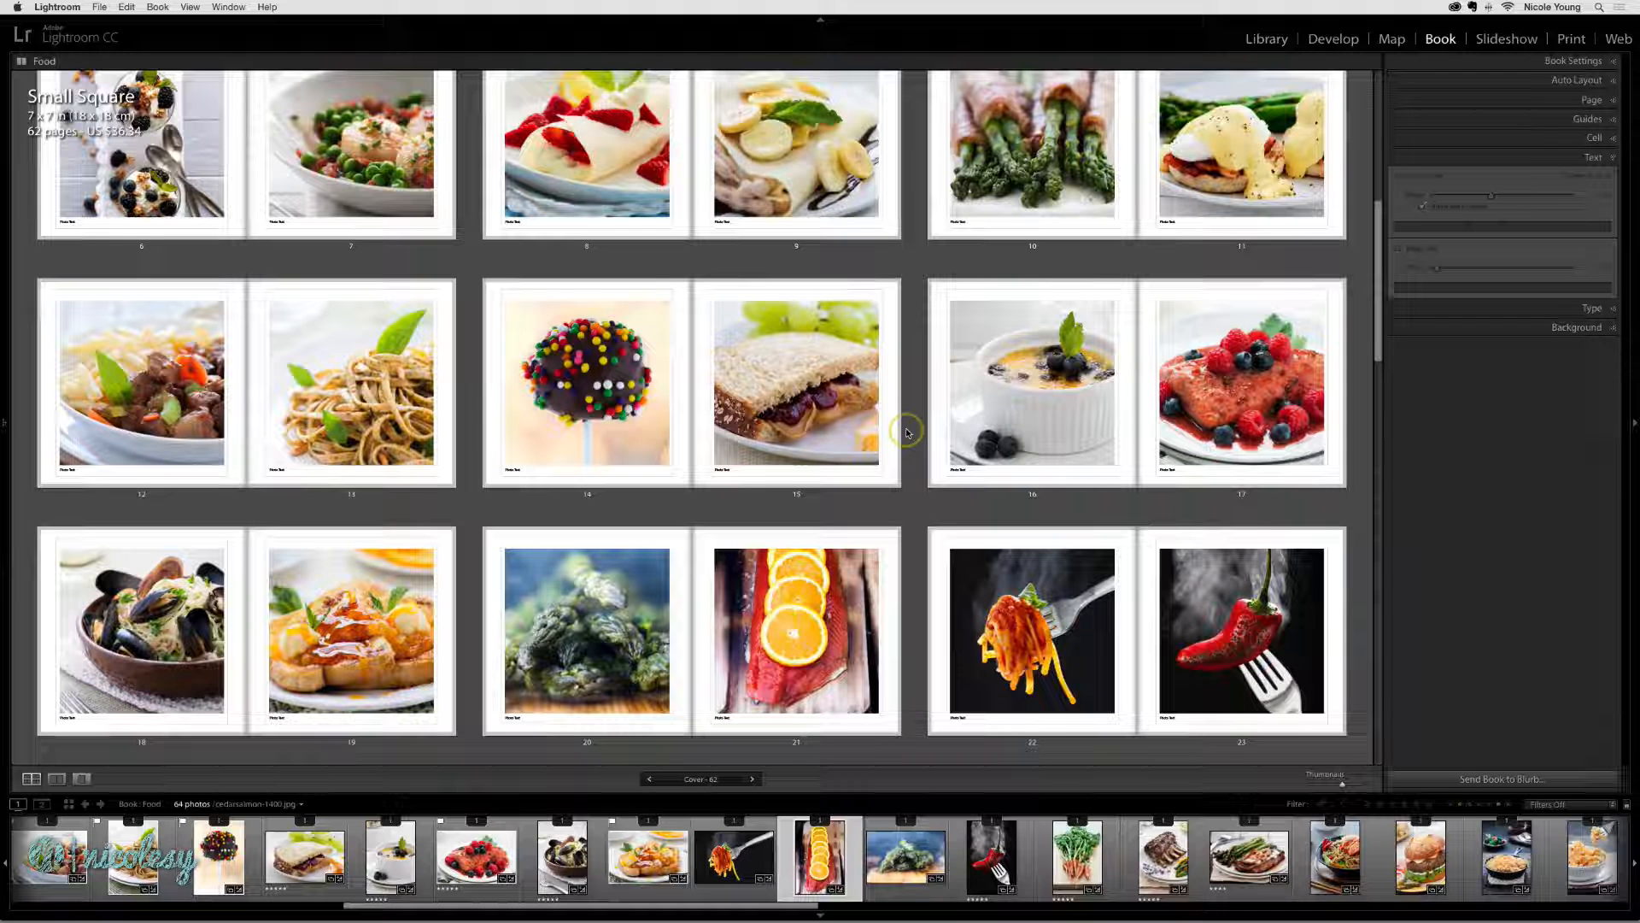
# Step: Select page 21, the salmon-and-orange photo, and view its Photo Text settings
pyautogui.click(796, 632)
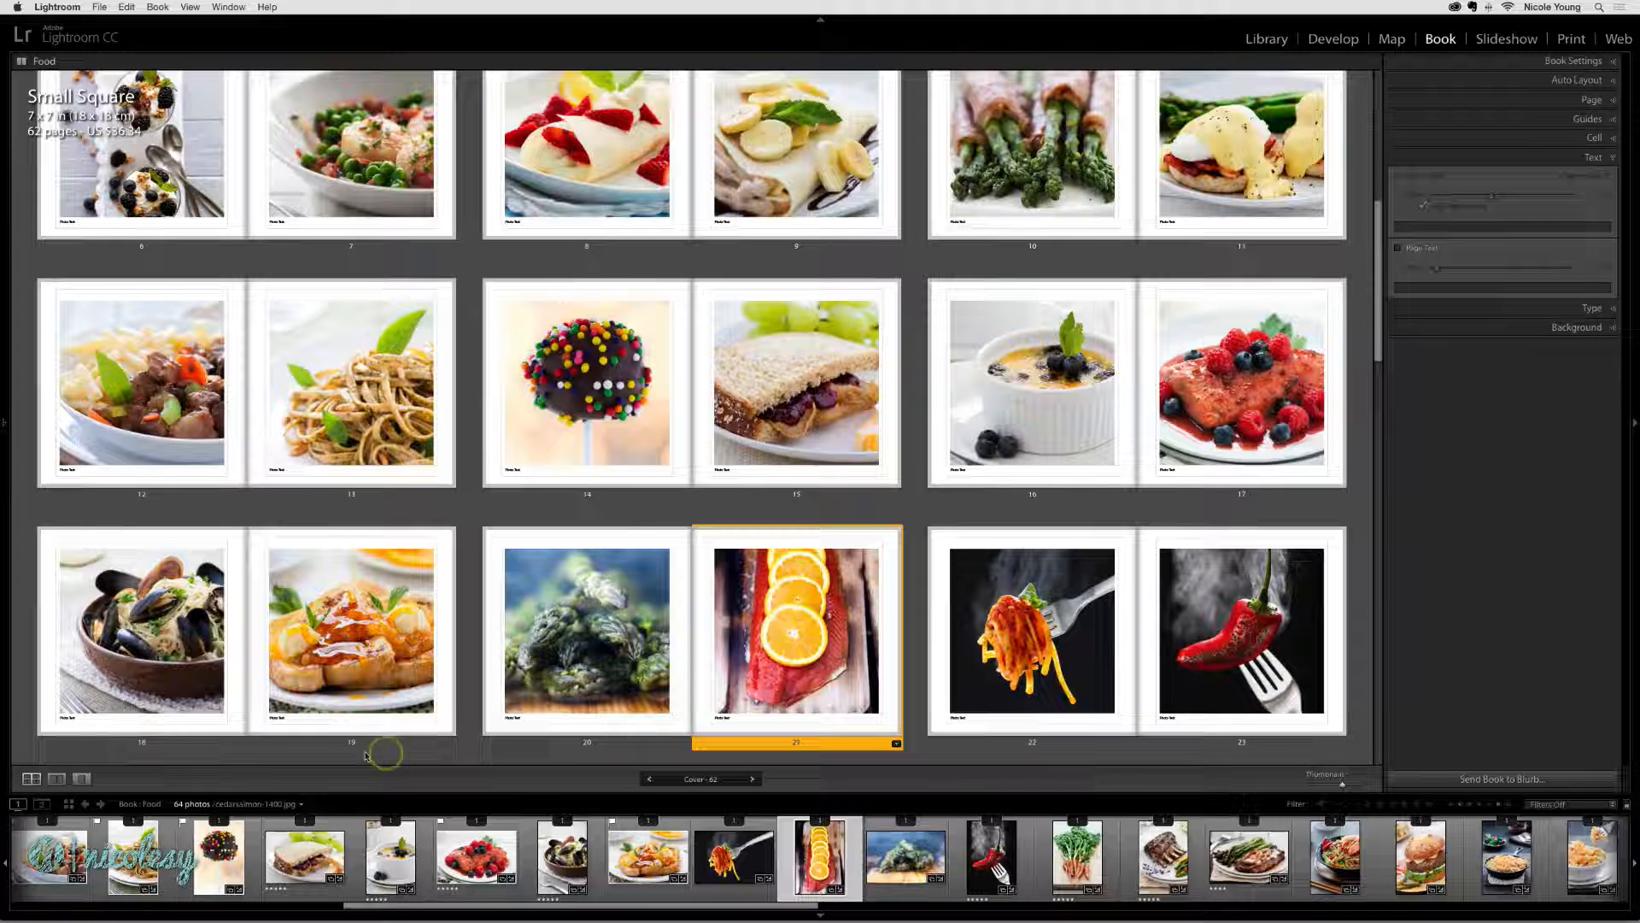
pyautogui.click(56, 779)
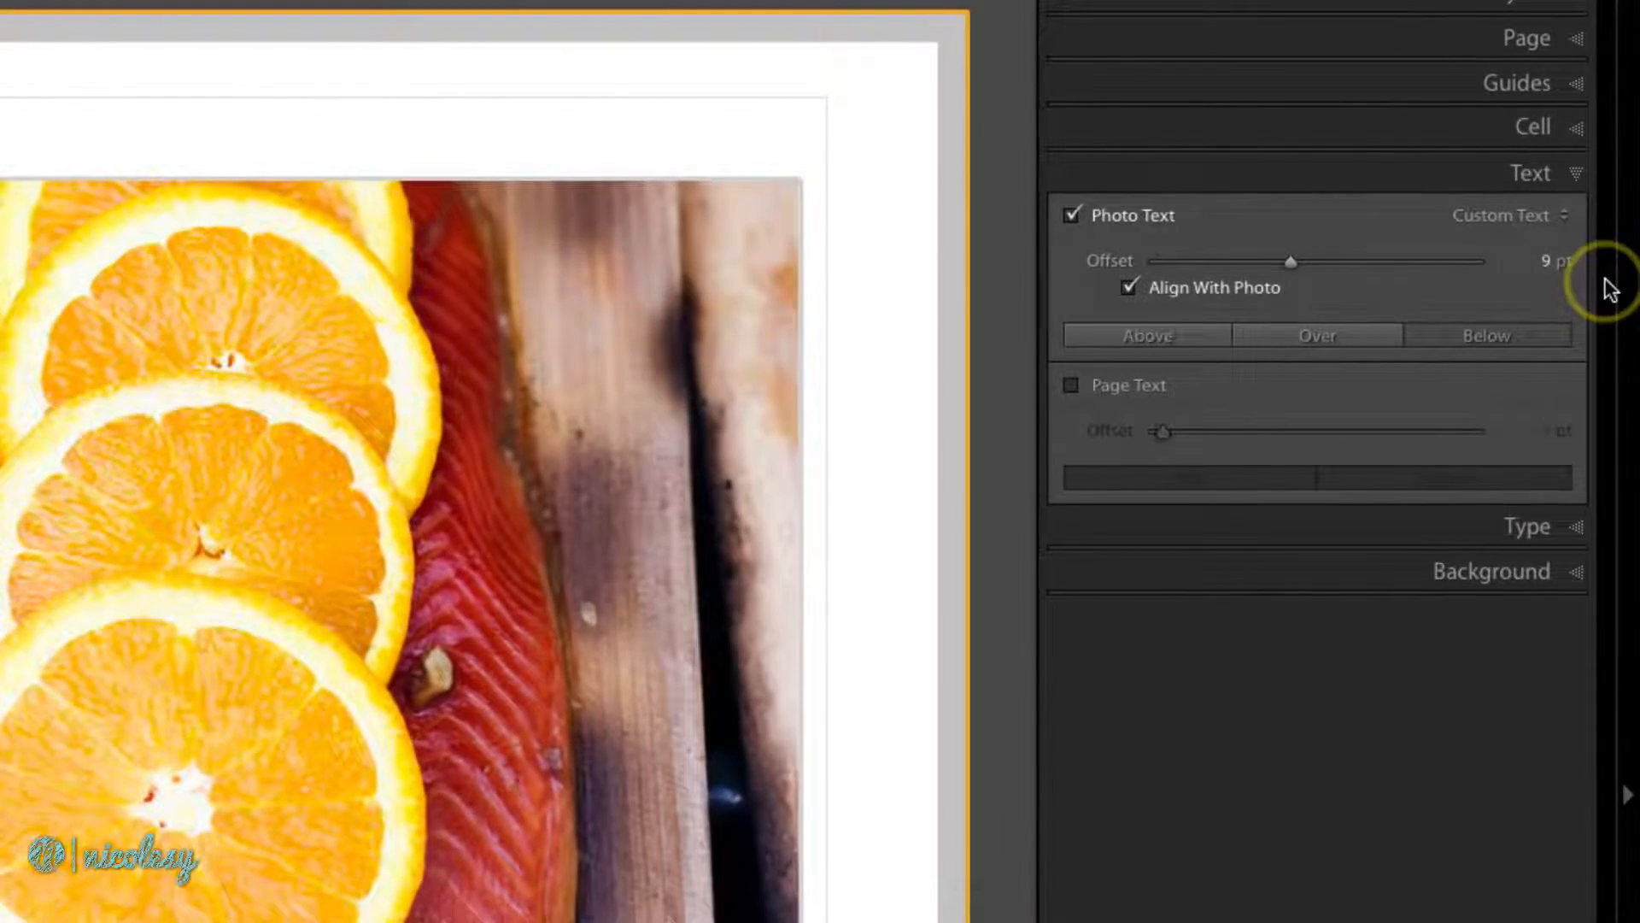
# Step: Set page 21's Photo Text source to Camera, Lens, and Exposure
pyautogui.click(1507, 215)
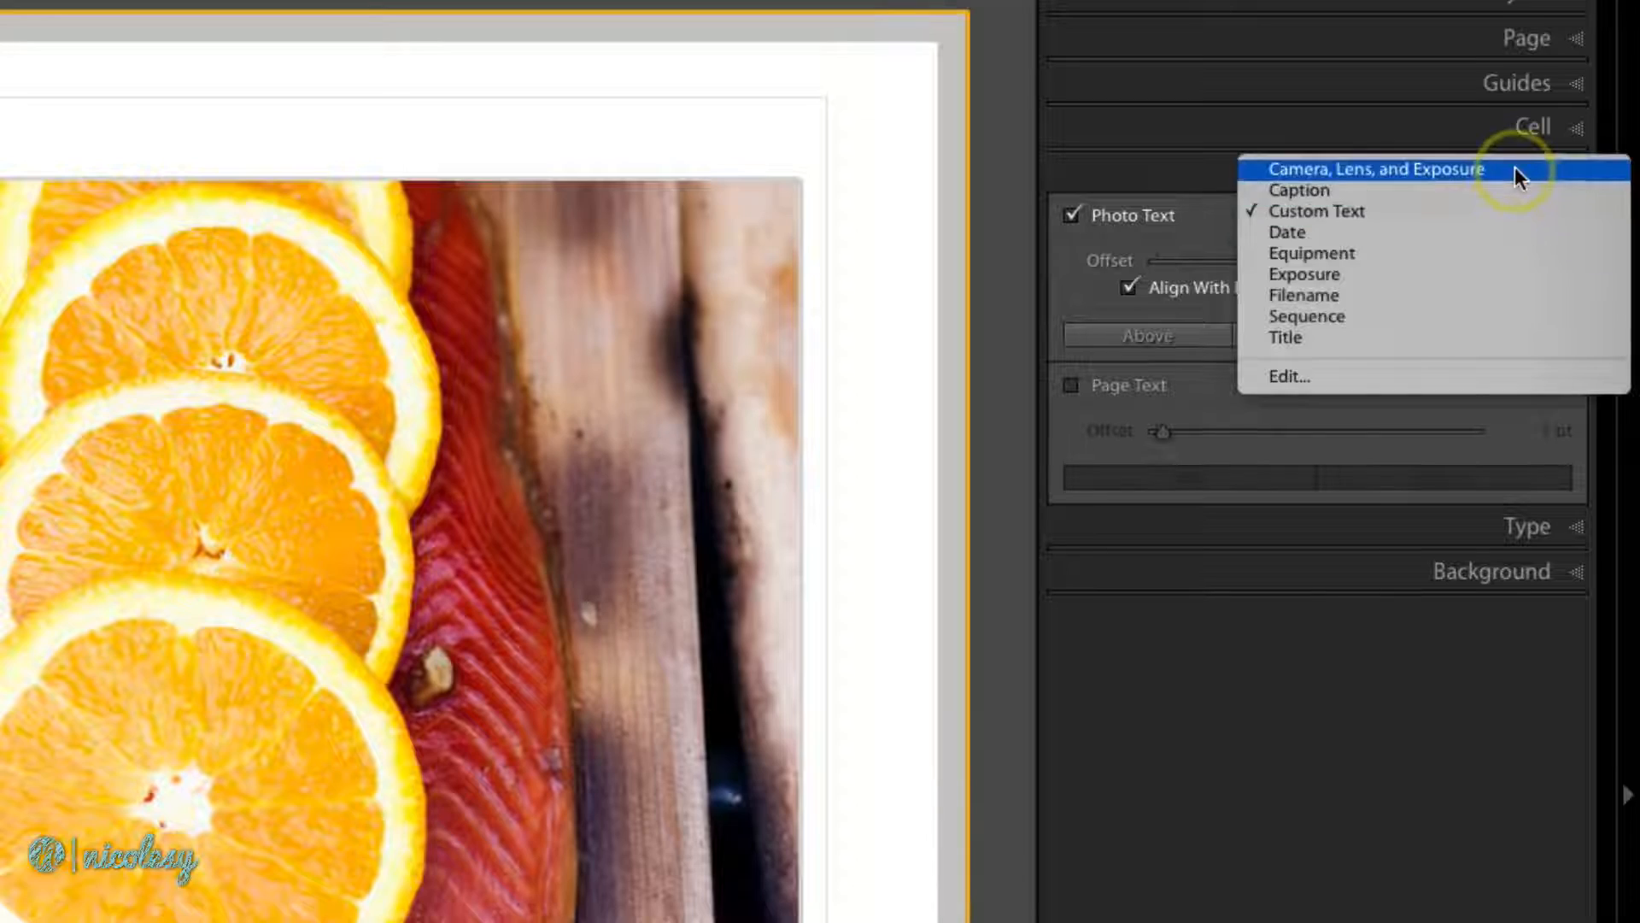
pyautogui.click(1374, 169)
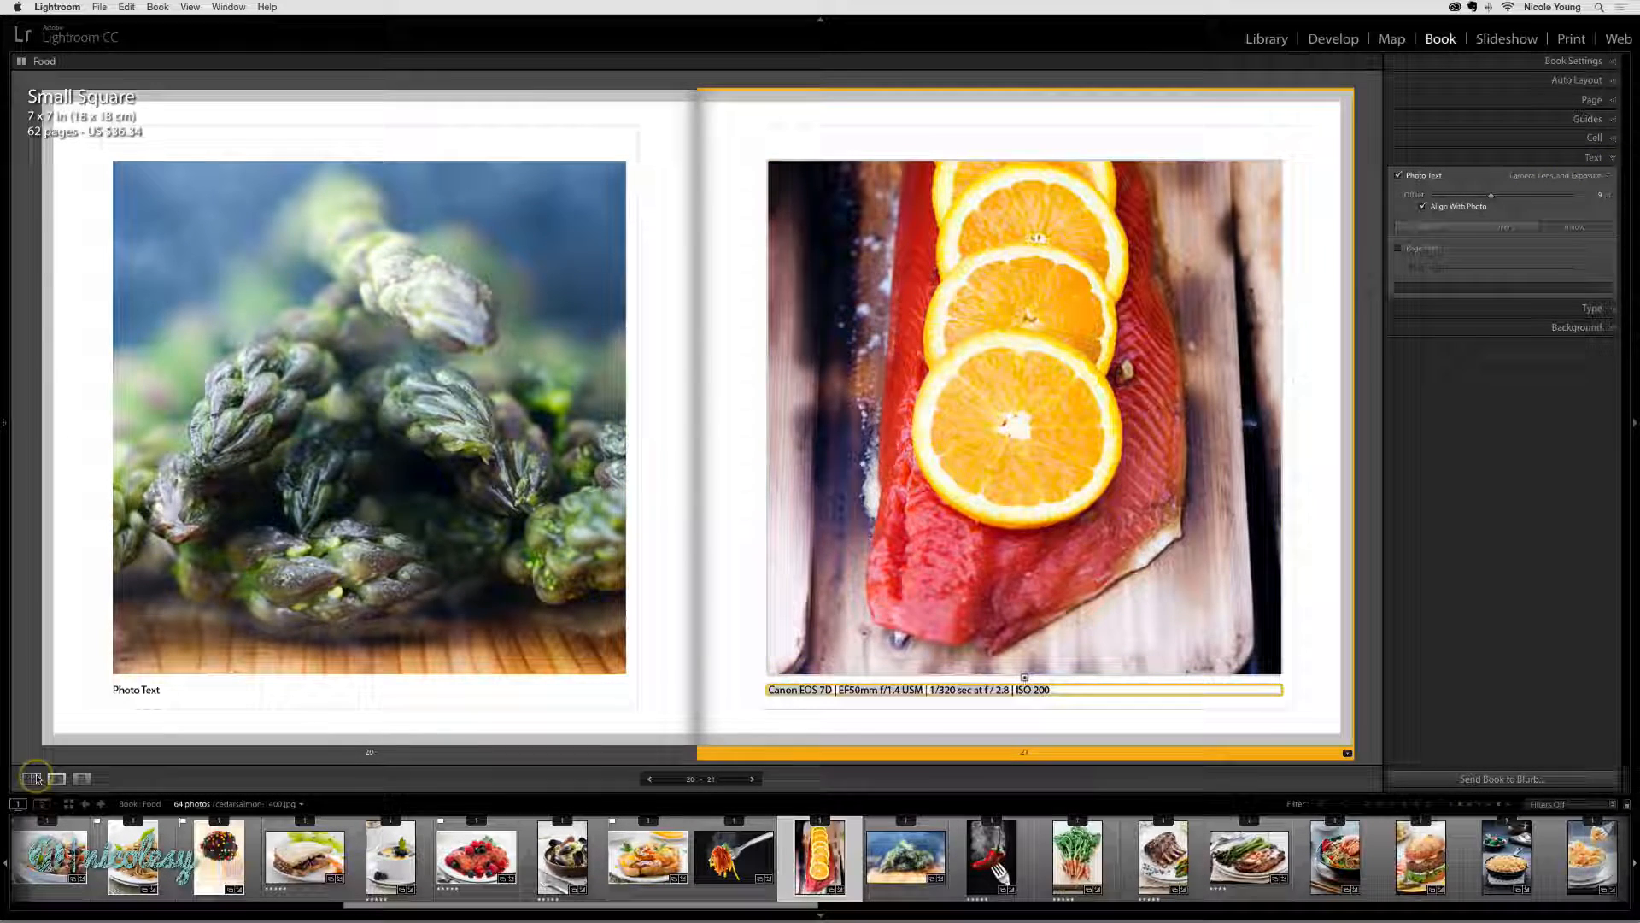
# Step: Return to Multi-Page View and select all book pages via Edit > Select All
pyautogui.click(36, 778)
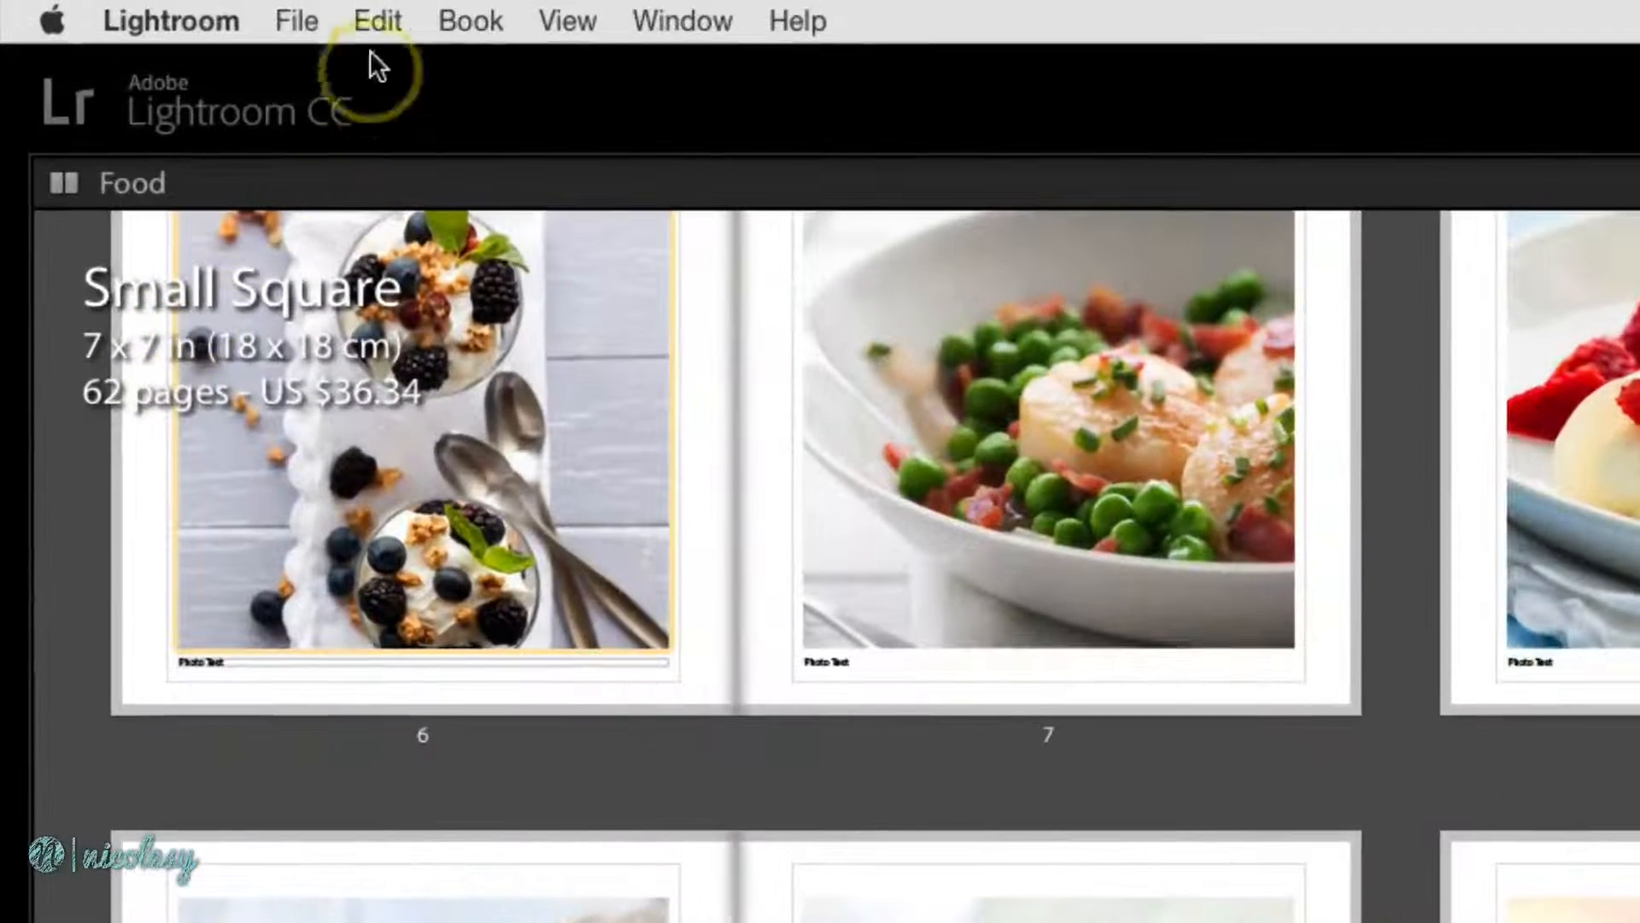
pyautogui.click(378, 21)
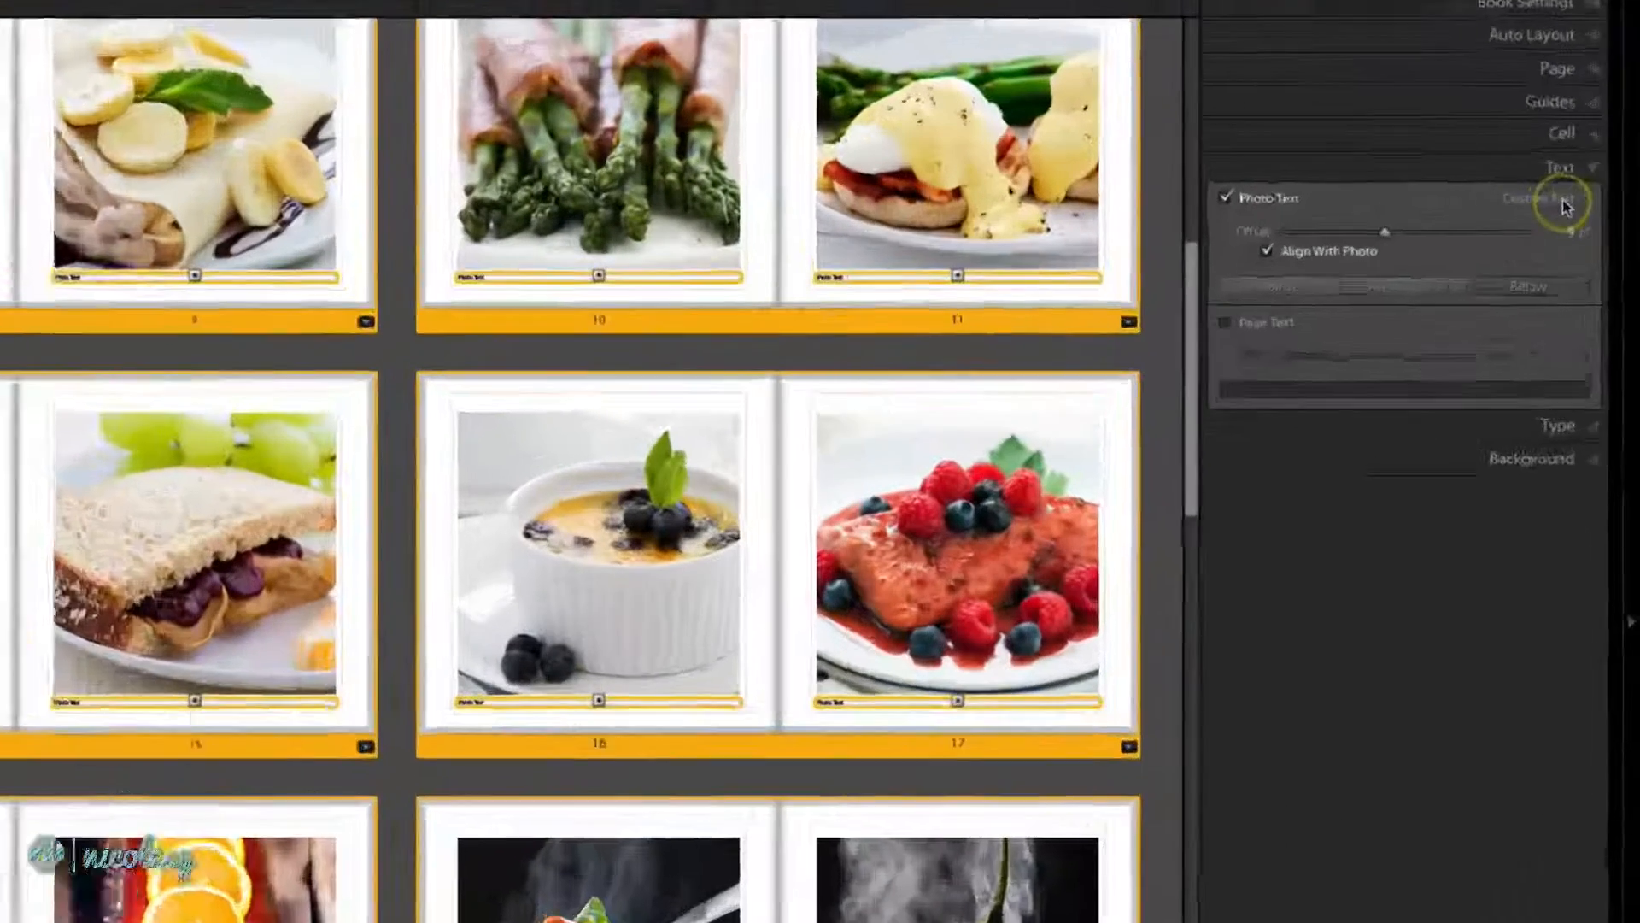
# Step: Set Photo Text to Camera, Lens, and Exposure for all pages and check a few captions
pyautogui.click(1559, 202)
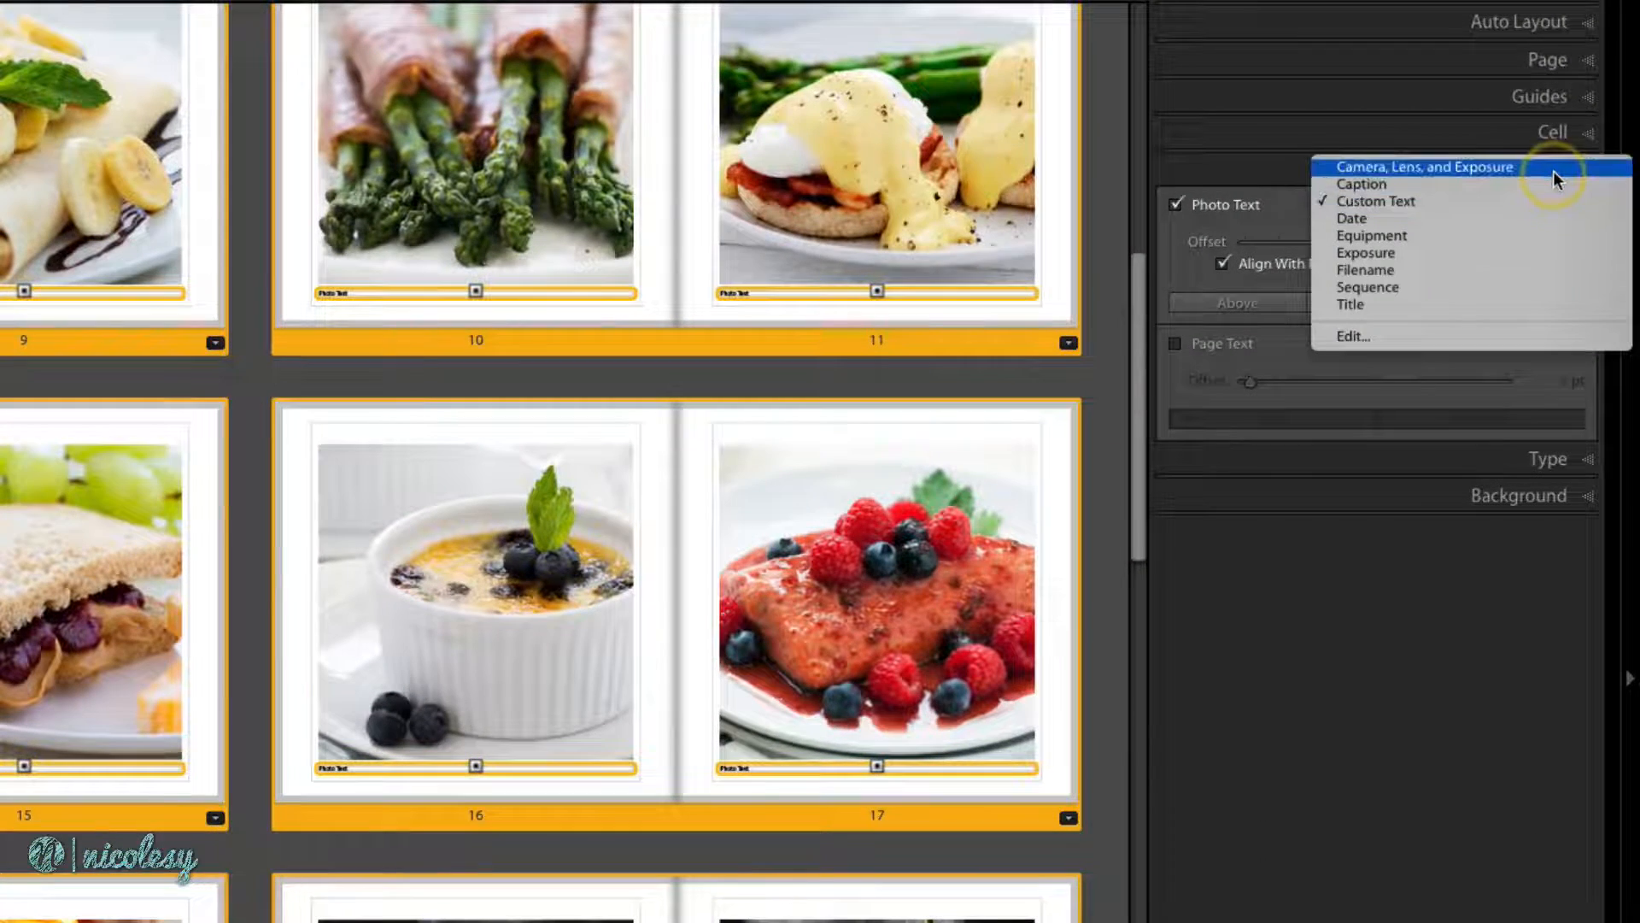
pyautogui.click(1423, 166)
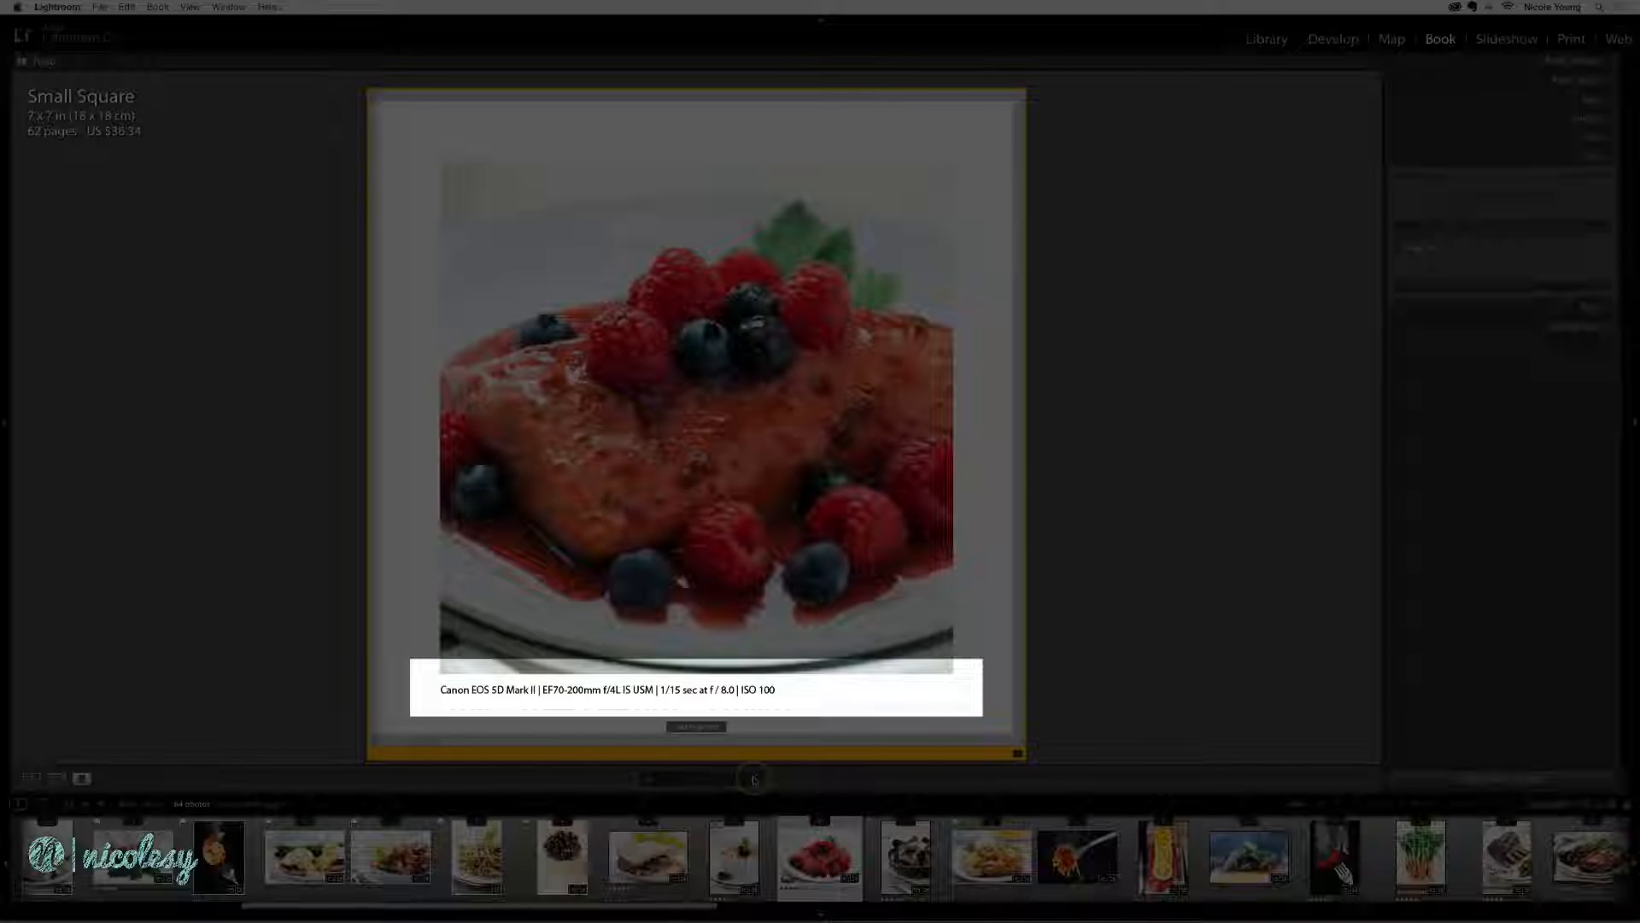
pyautogui.click(754, 779)
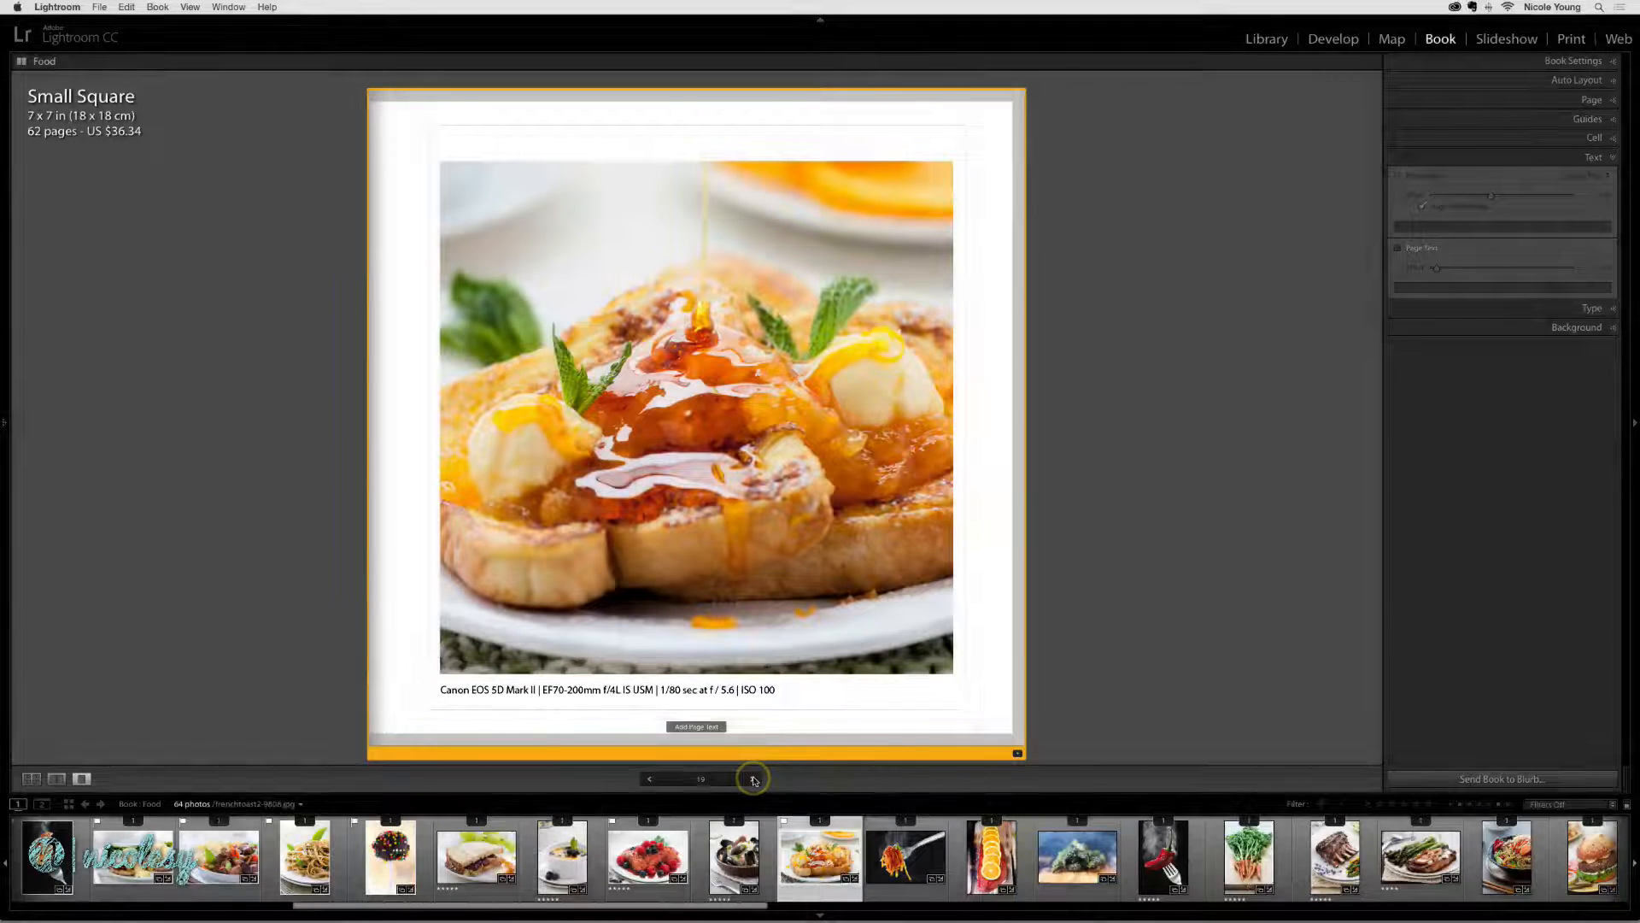
pyautogui.click(31, 779)
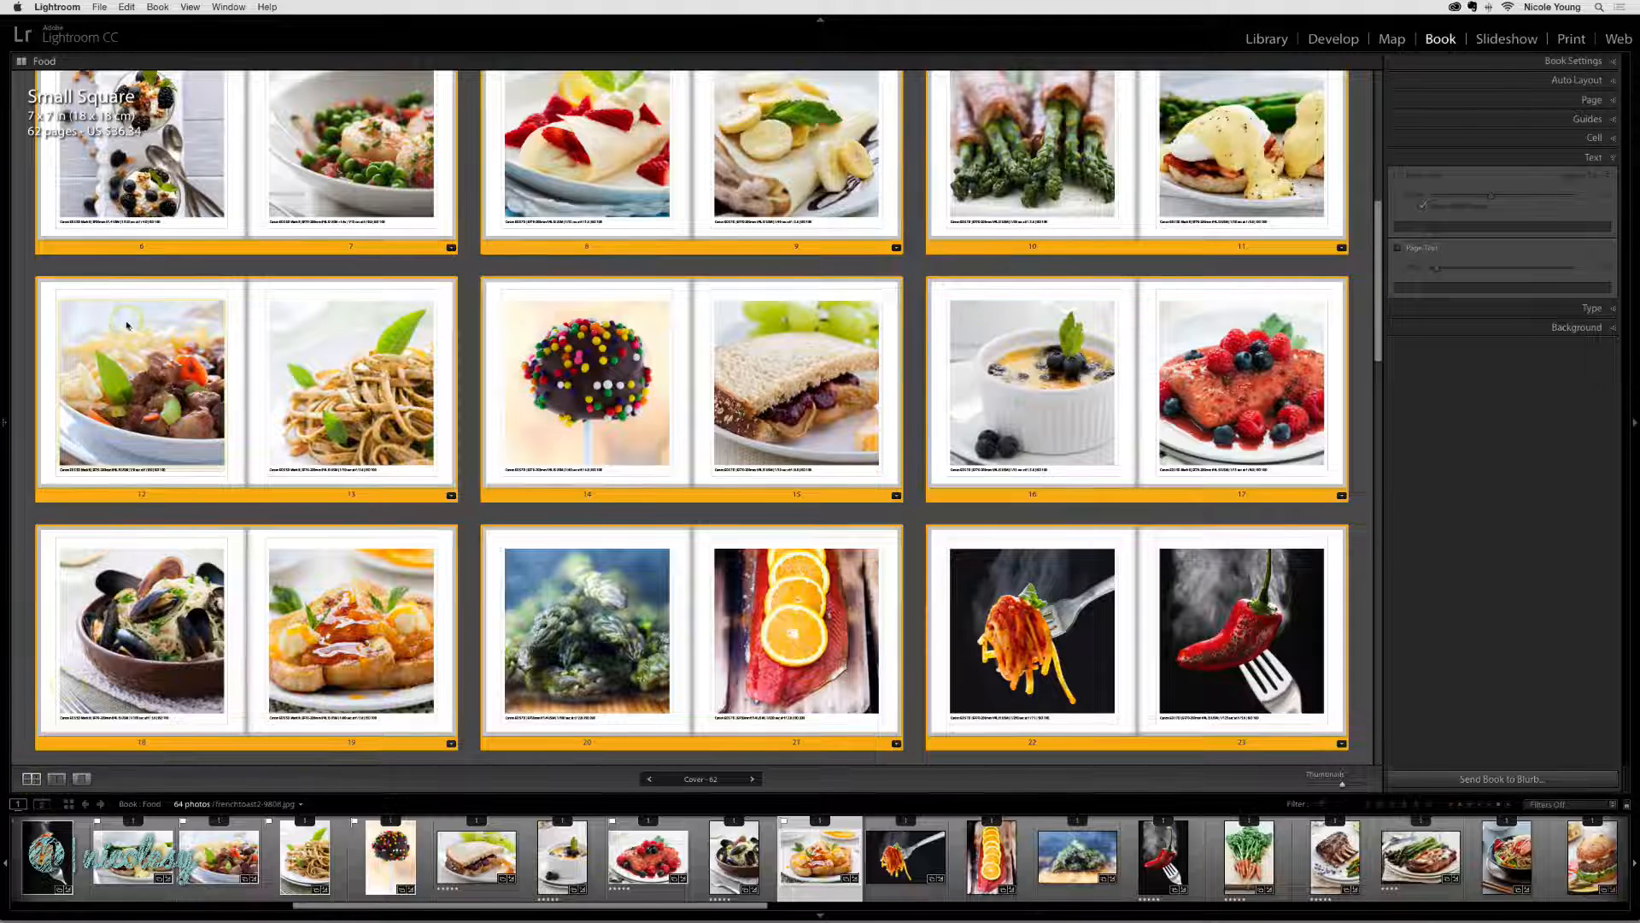
# Step: In the Type panel, choose the Light Gray Captions text style preset
pyautogui.click(125, 6)
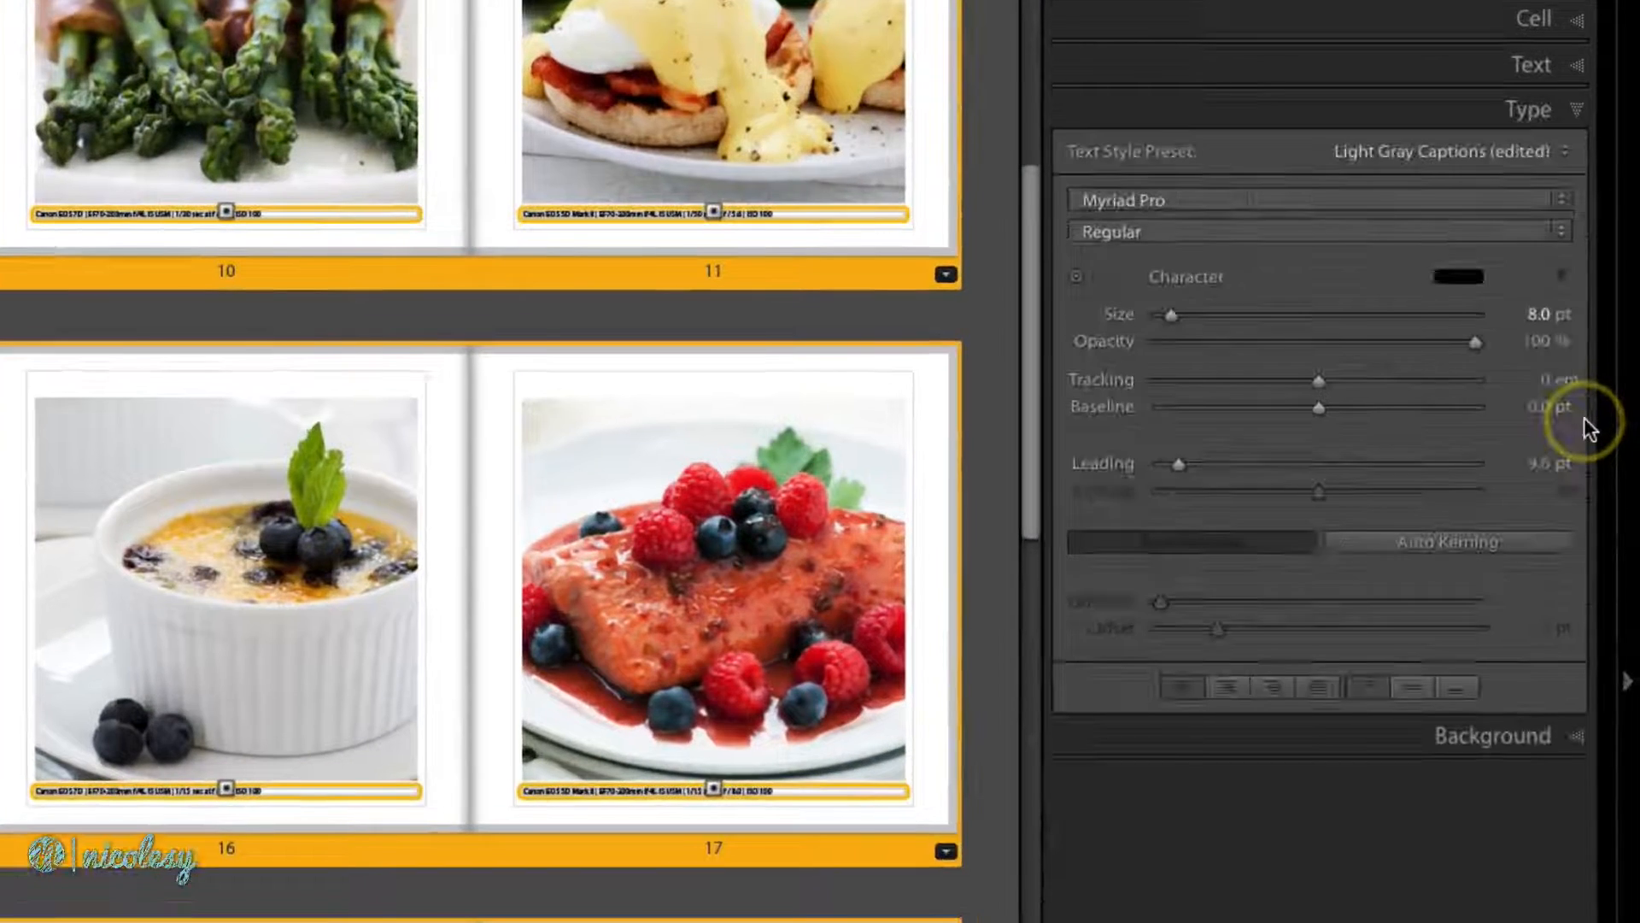
pyautogui.click(1444, 150)
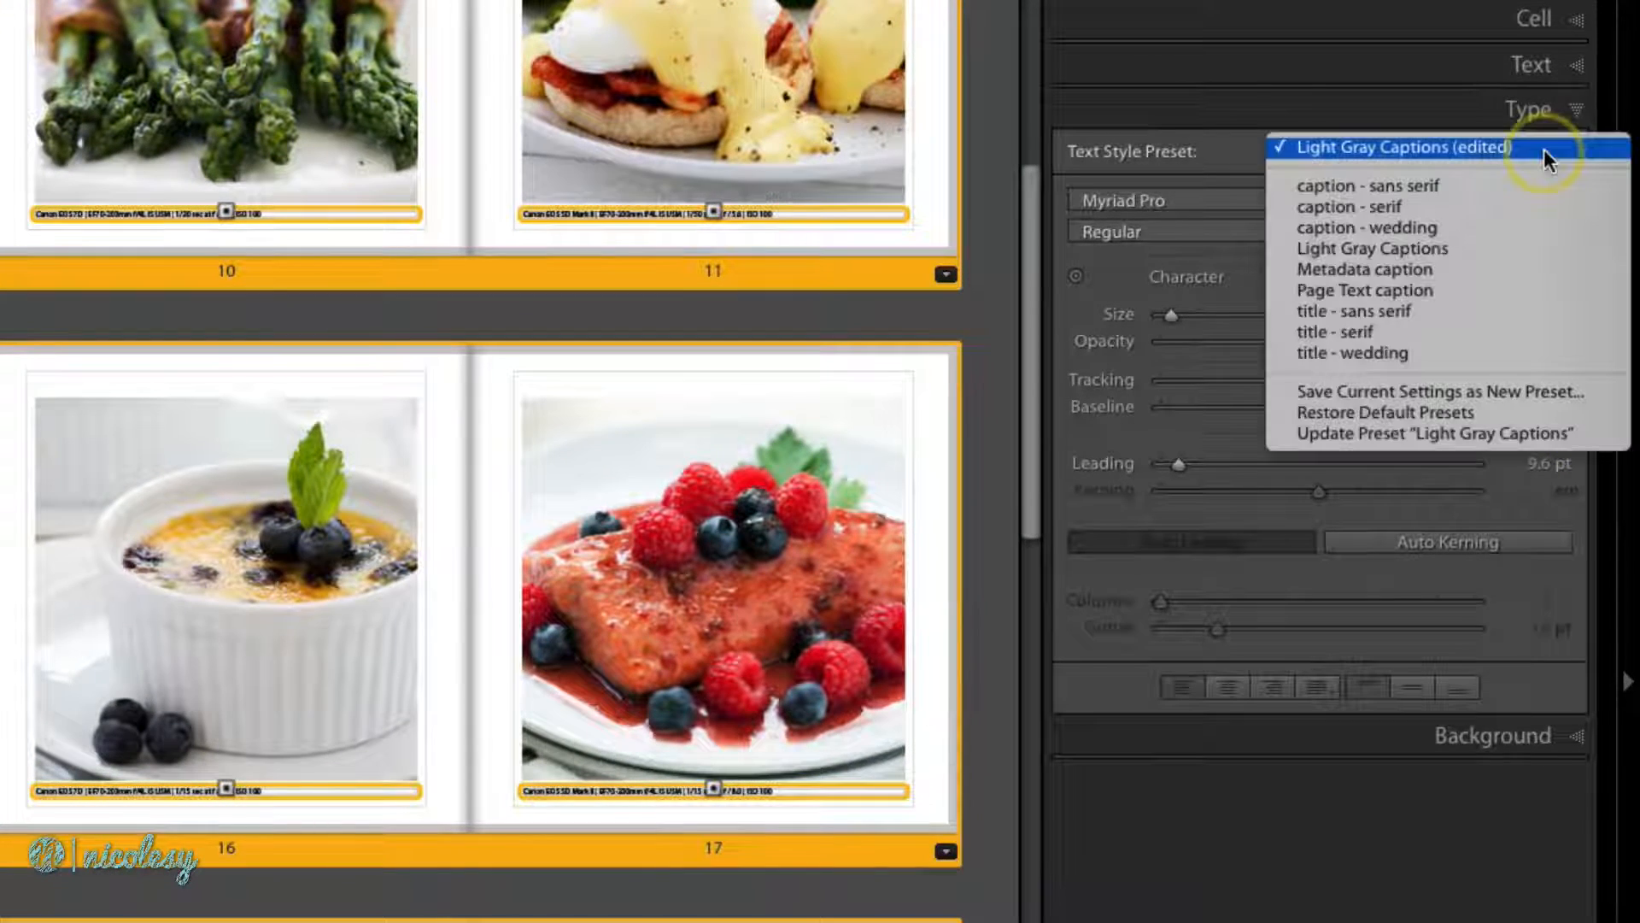
pyautogui.moveTo(1540, 251)
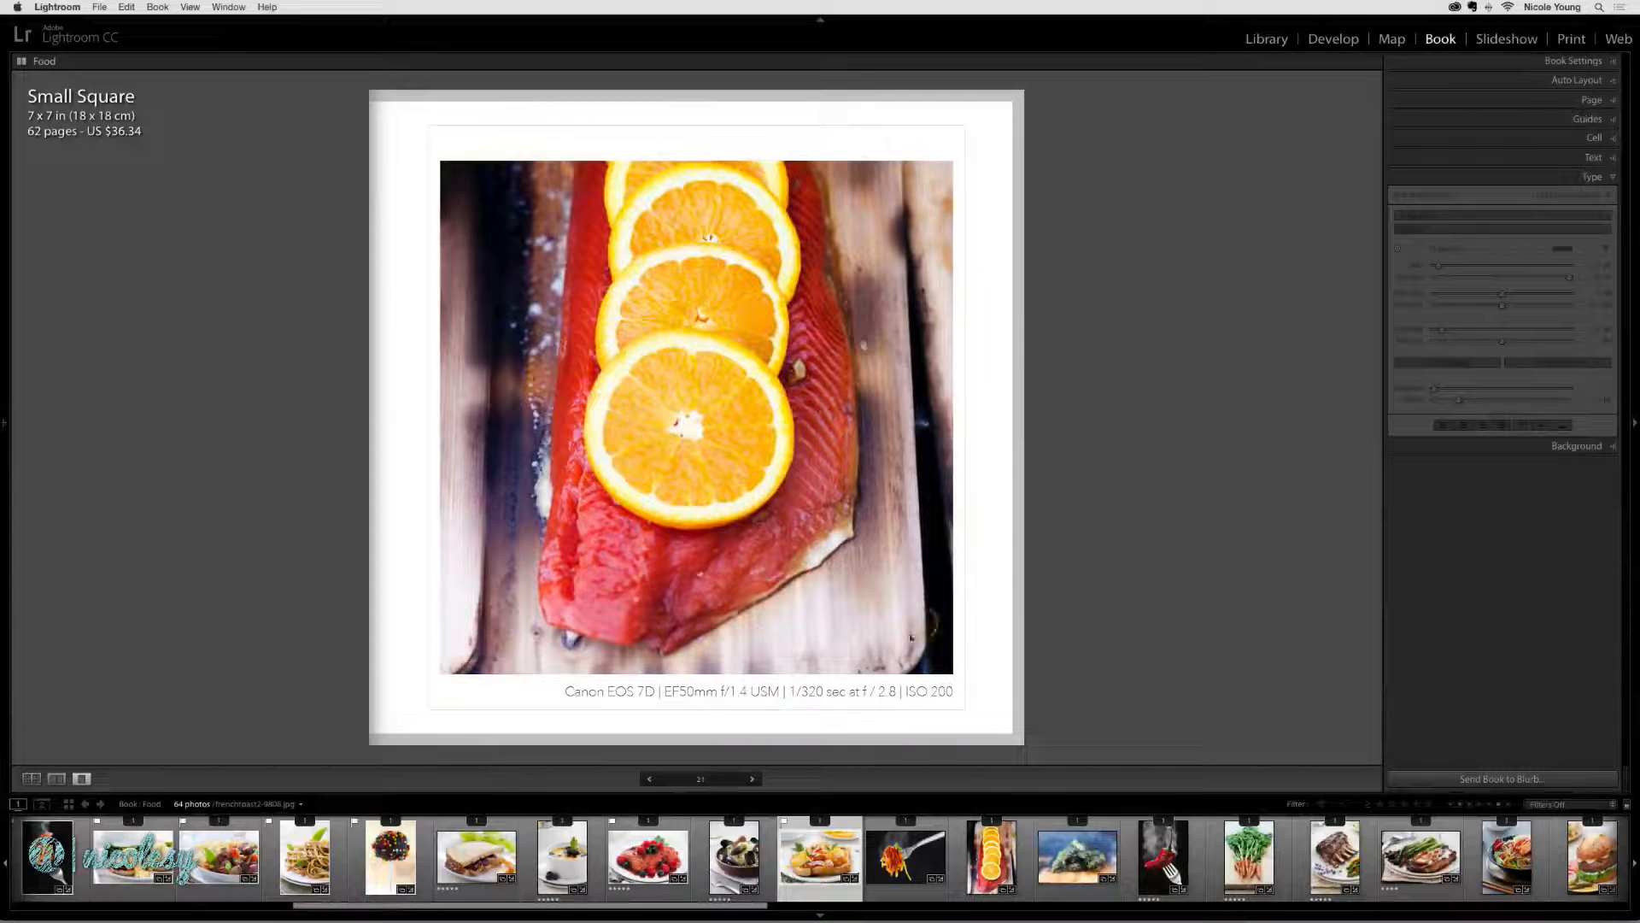
# Step: Step through the next pages to confirm their light gray metadata captions
pyautogui.click(752, 780)
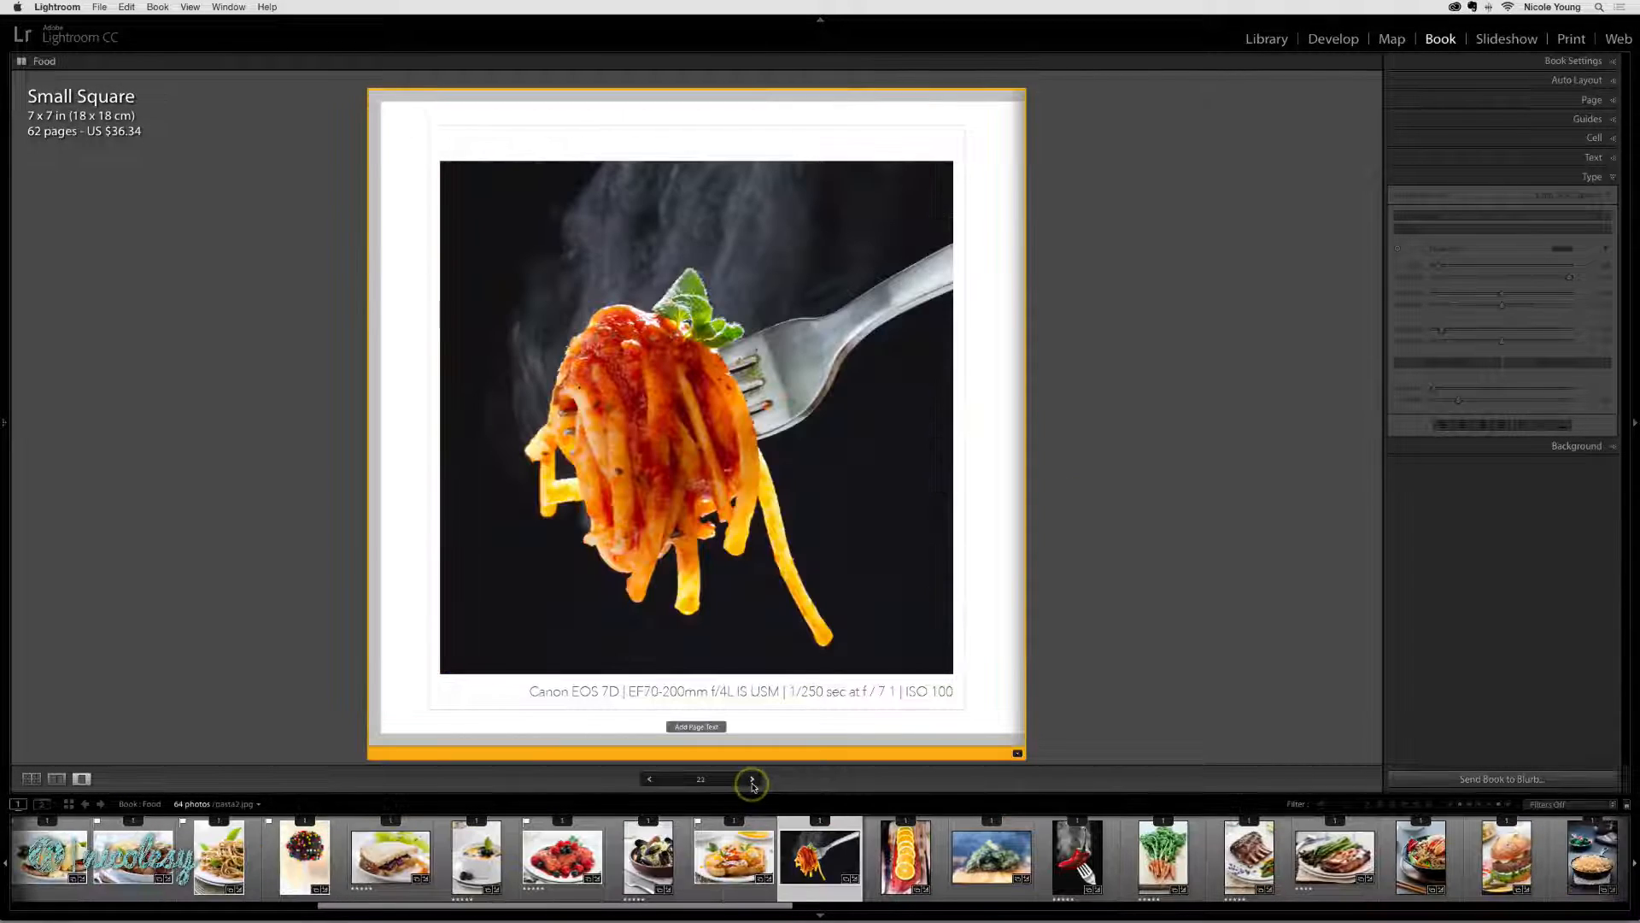
pyautogui.click(752, 779)
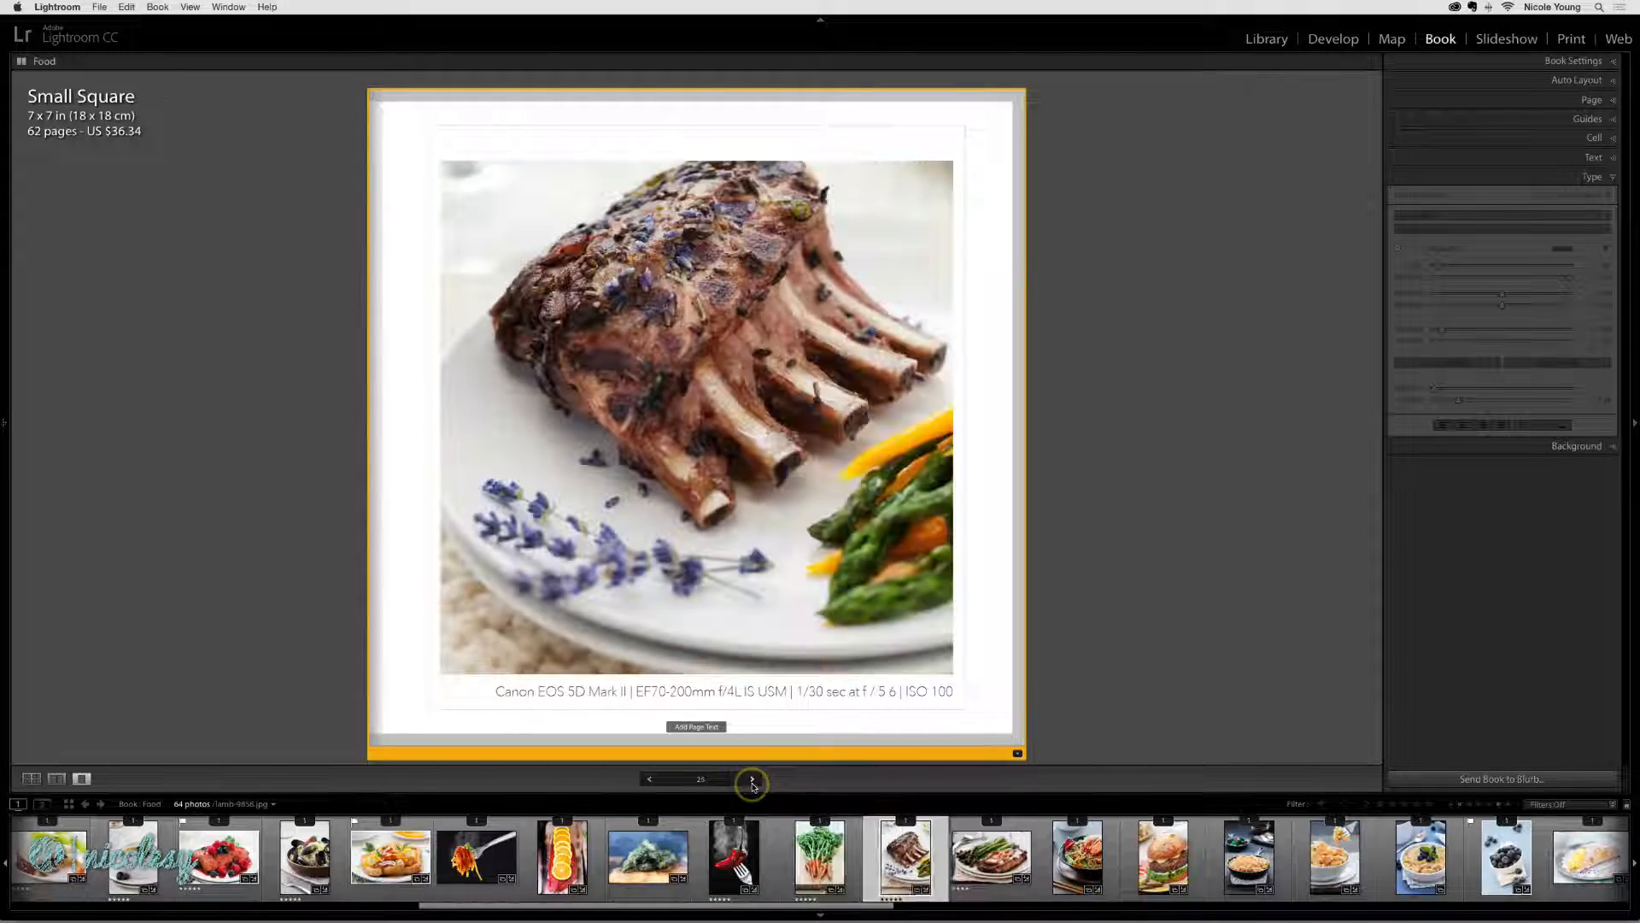